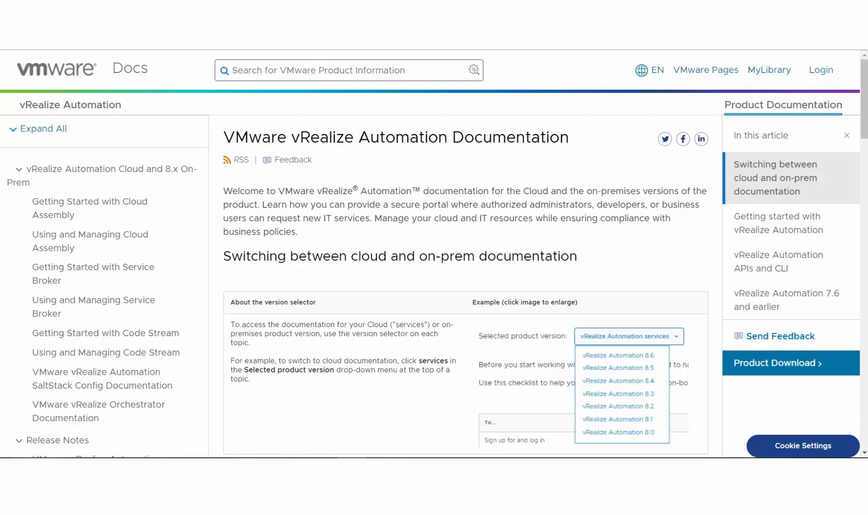
mouse_move(103, 176)
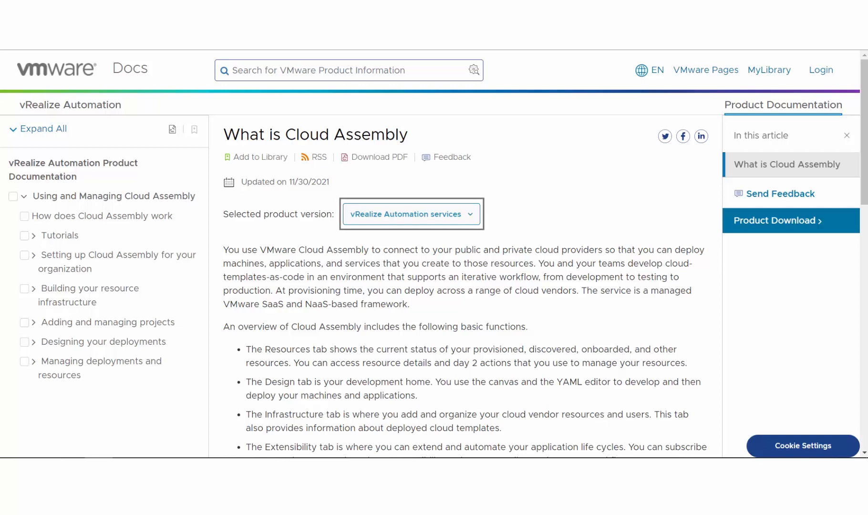
Reveal the product version list for the What is Cloud Assembly article
left_click(411, 215)
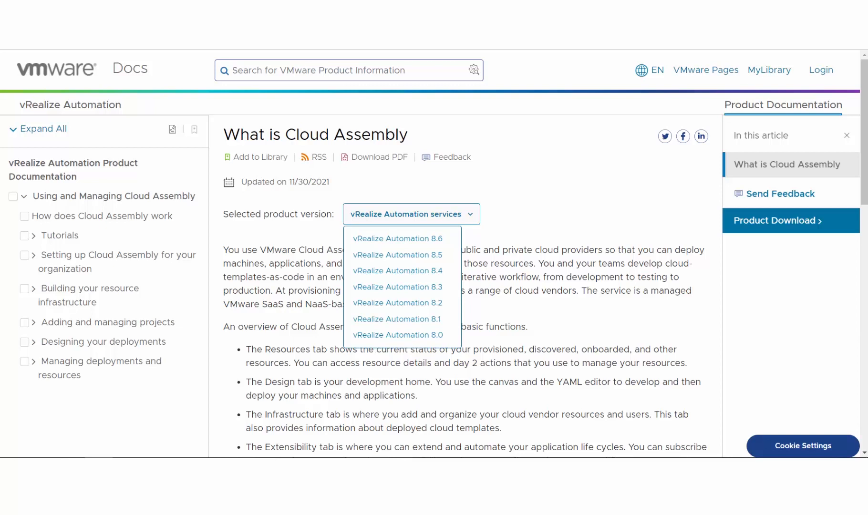
mouse_move(397, 271)
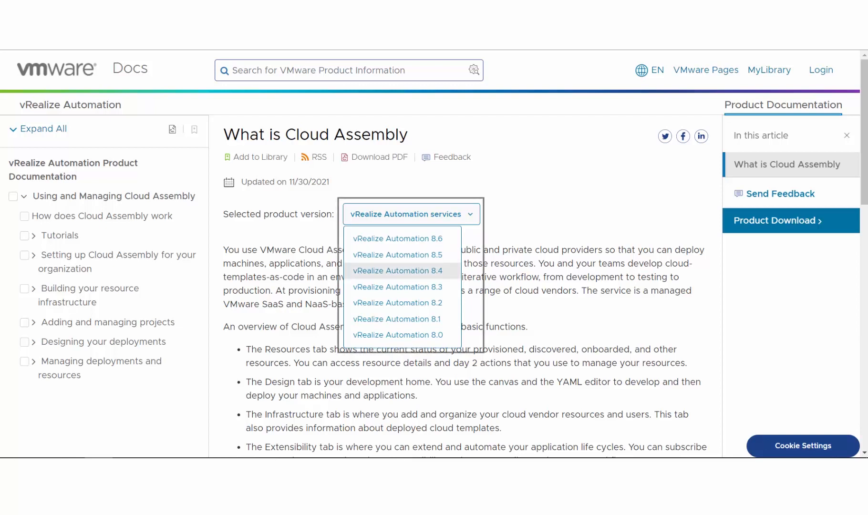
mouse_move(397, 287)
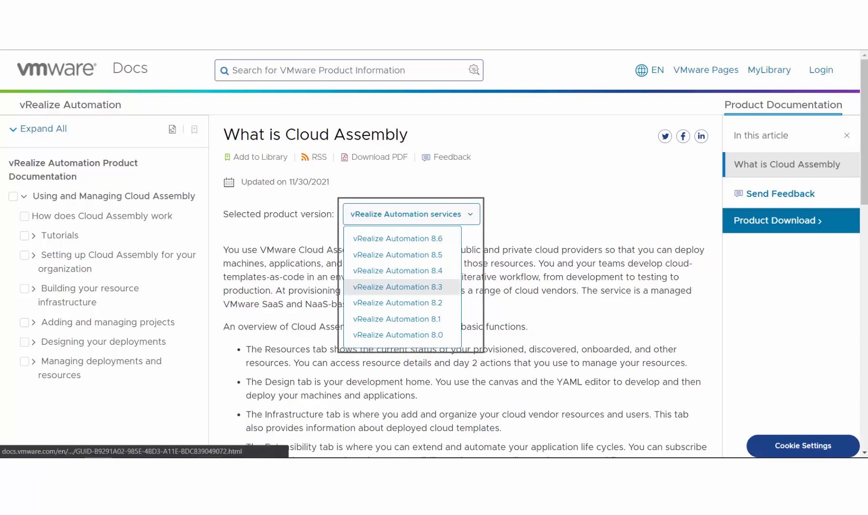
mouse_move(397, 273)
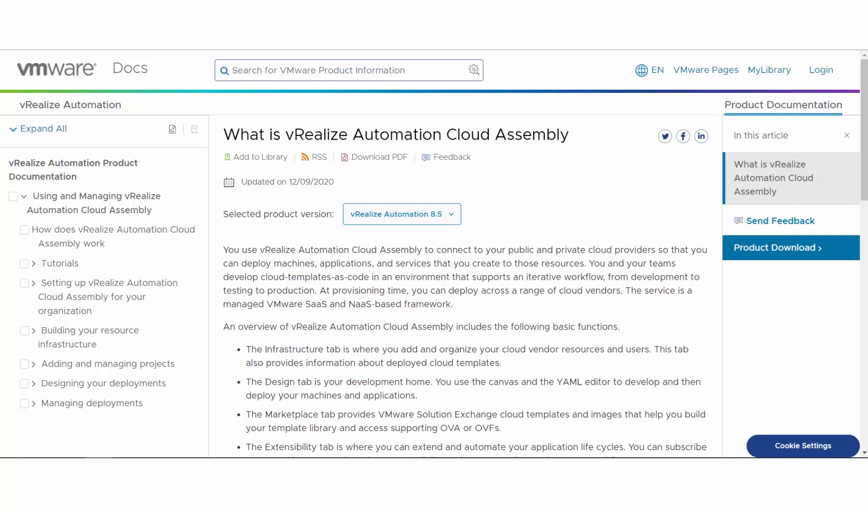
Choose the vRealize Automation 8.5 edition, then land on the vRealize Automation documentation page
left_click(400, 215)
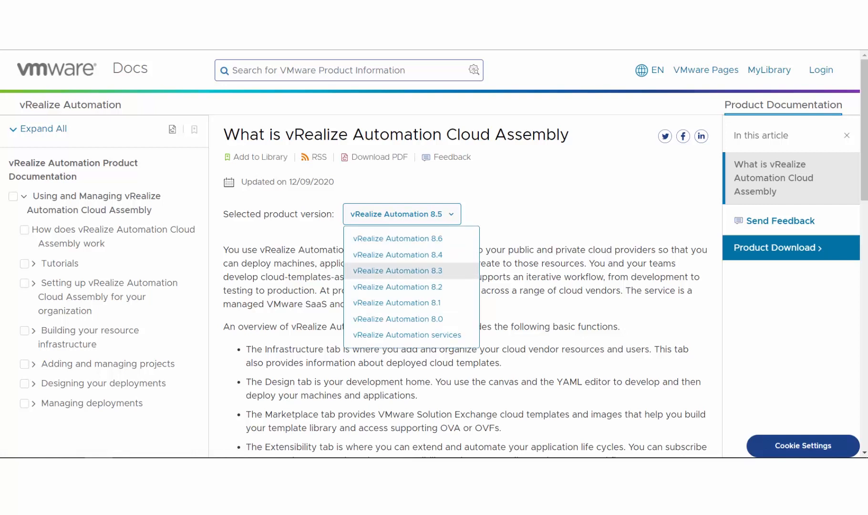
mouse_move(397, 287)
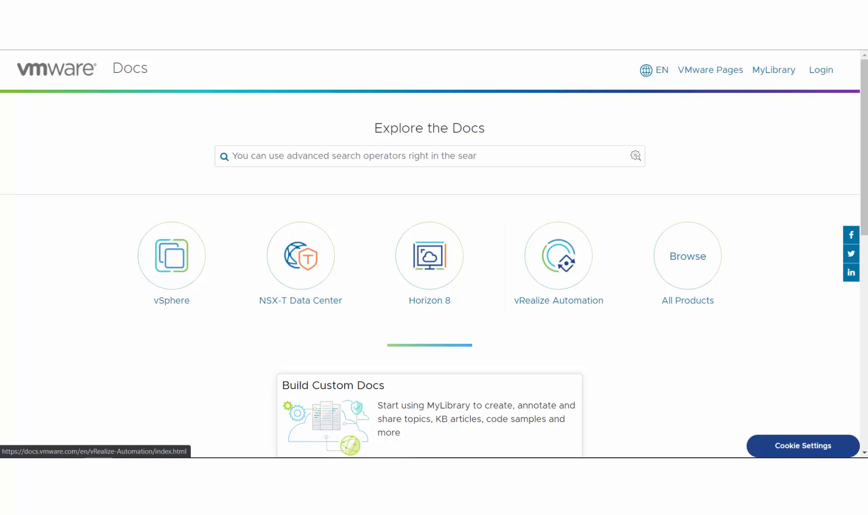
left_click(557, 256)
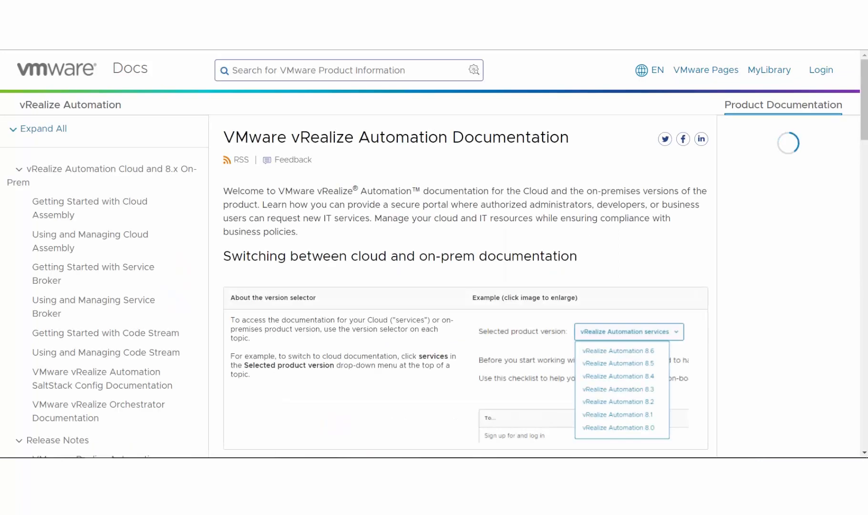